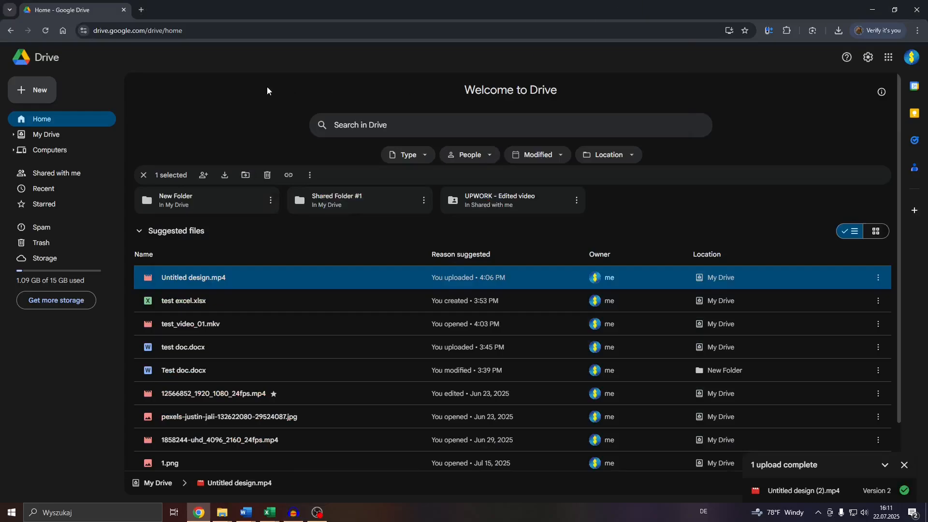
pyautogui.moveTo(159, 128)
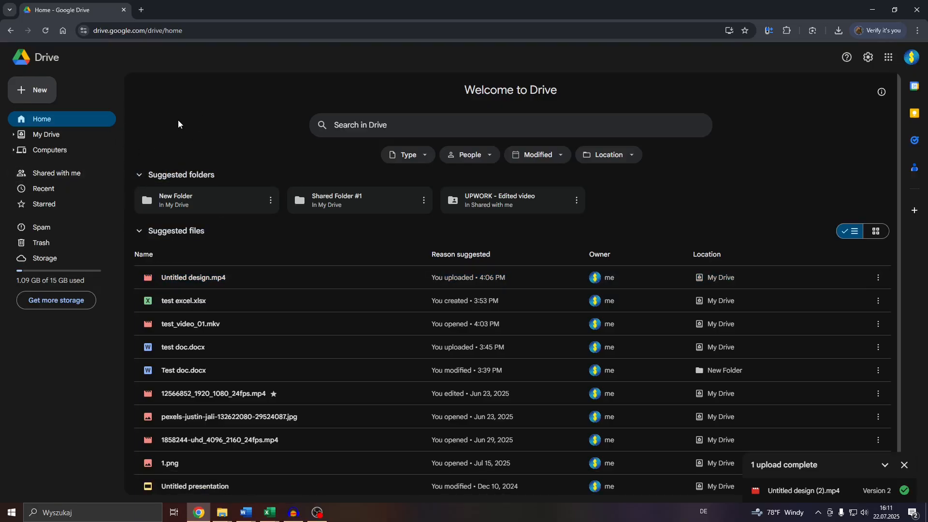
pyautogui.moveTo(186, 140)
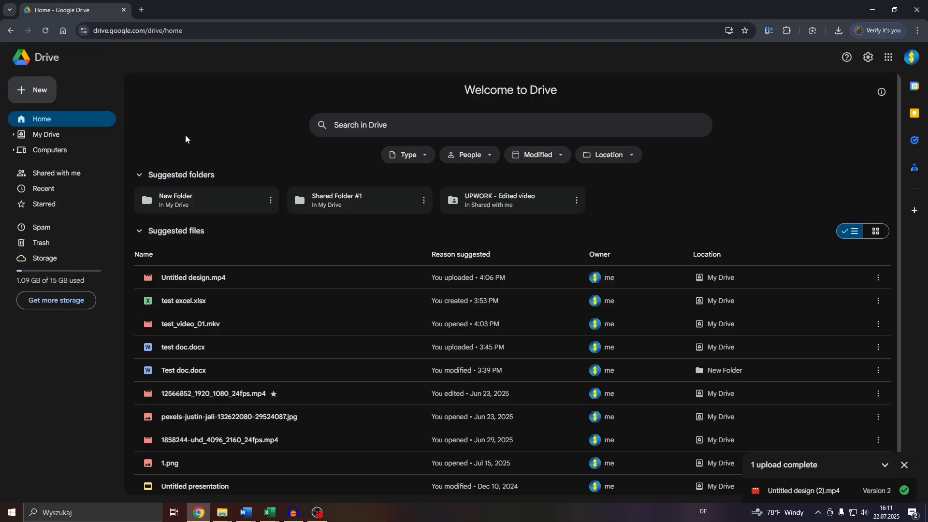
pyautogui.moveTo(234, 246)
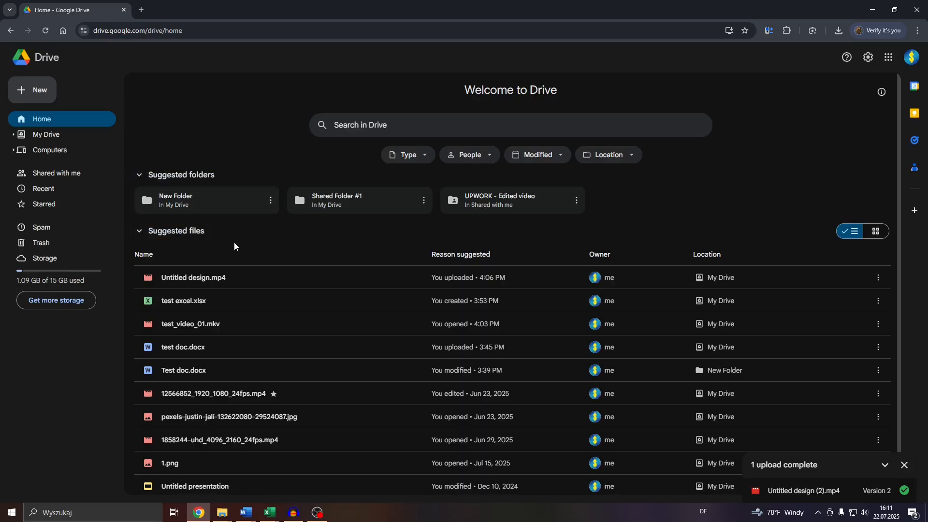
pyautogui.moveTo(412, 272)
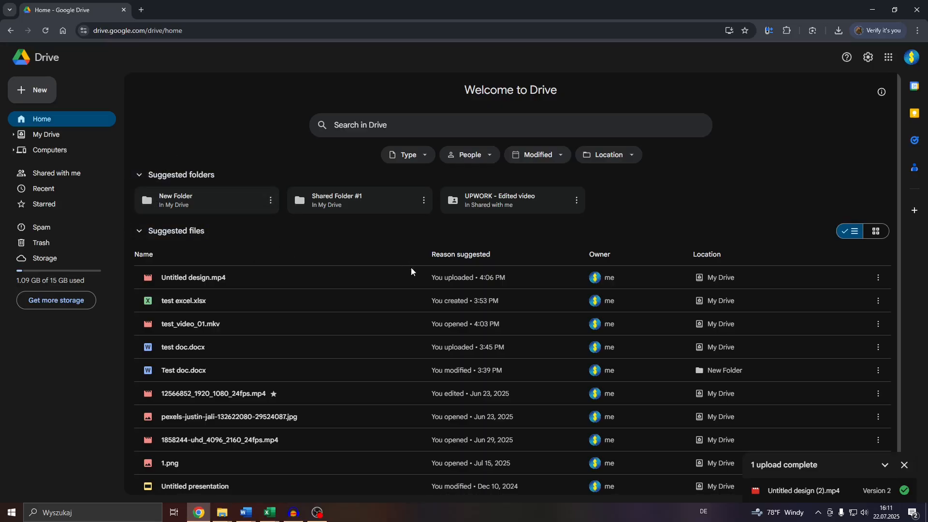
pyautogui.moveTo(486, 279)
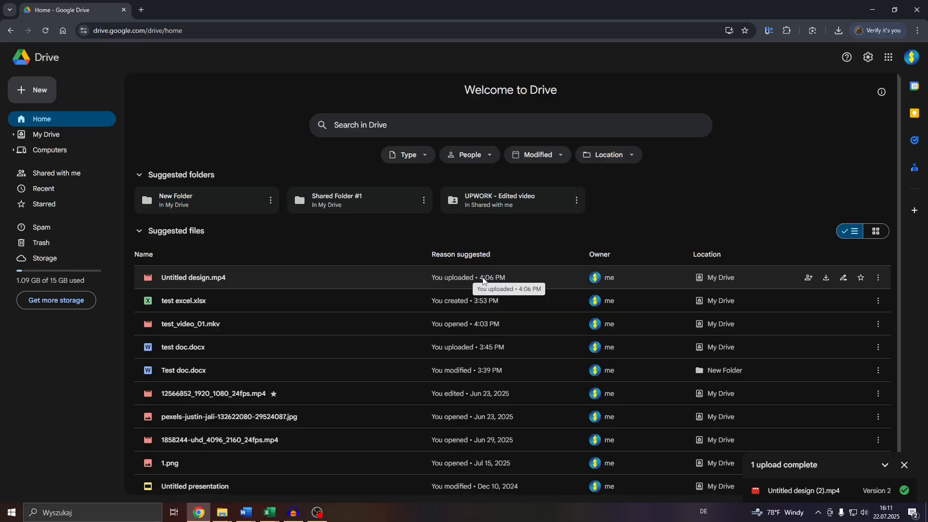
pyautogui.moveTo(356, 274)
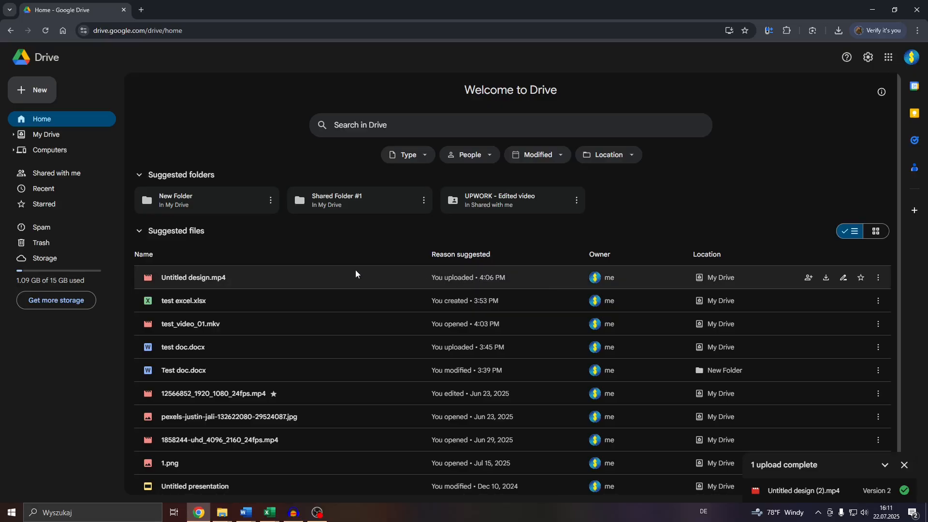
# Select the newly uploaded Untitled design.mp4 in Suggested files.
pyautogui.click(193, 278)
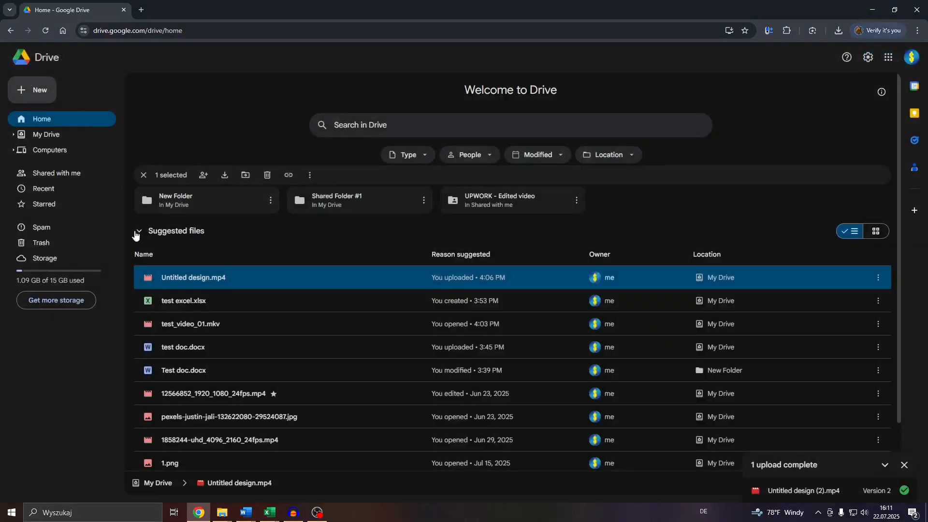
pyautogui.moveTo(249, 279)
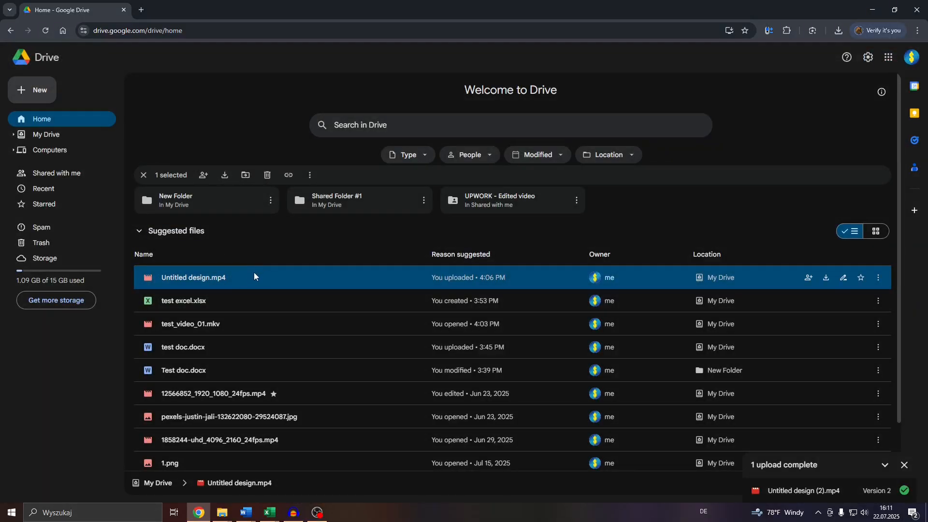
pyautogui.moveTo(285, 277)
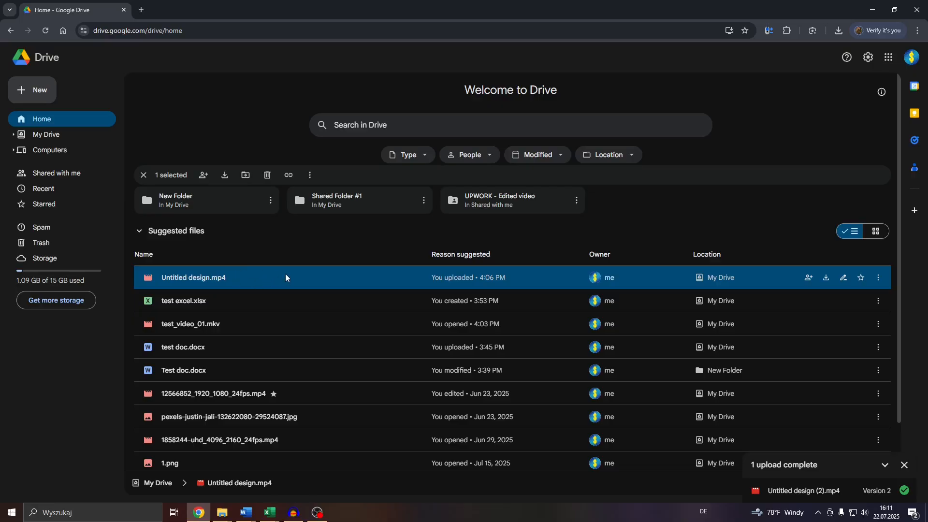
pyautogui.moveTo(405, 282)
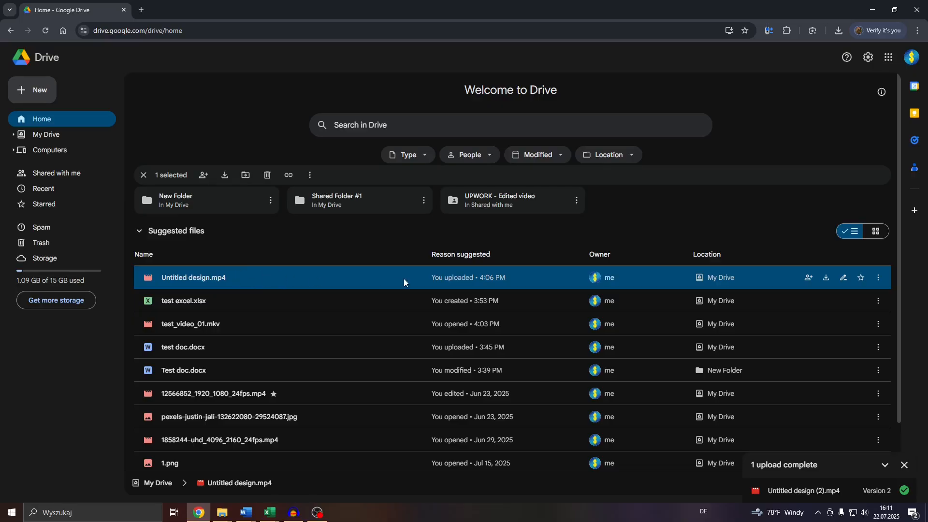
pyautogui.moveTo(454, 281)
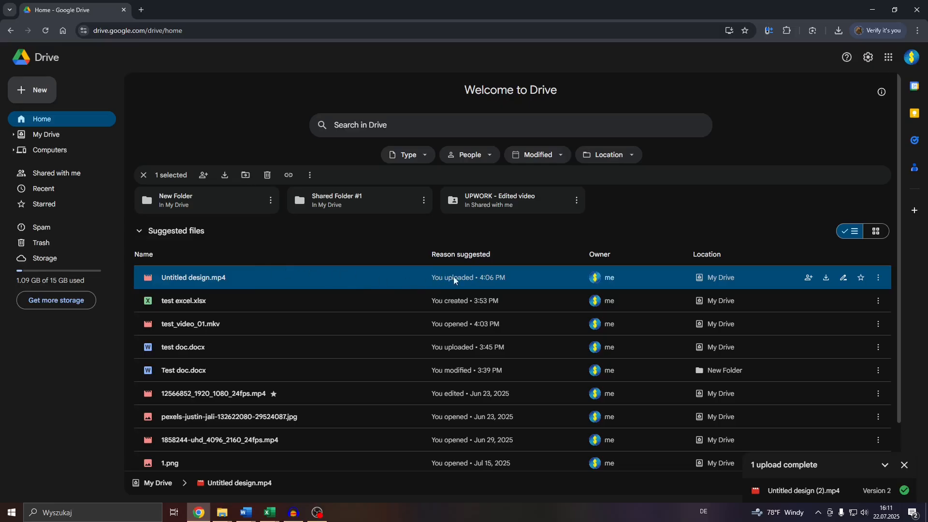
pyautogui.moveTo(477, 278)
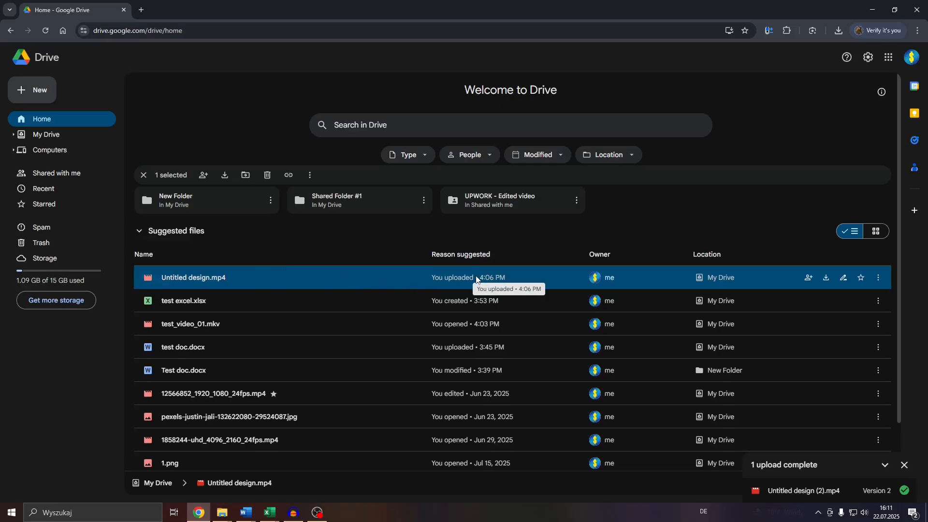
pyautogui.moveTo(494, 277)
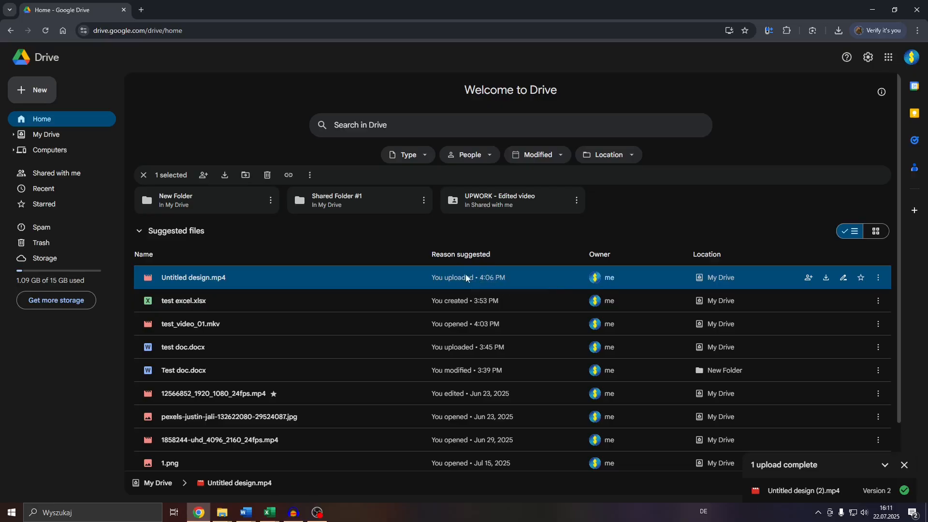
pyautogui.moveTo(865, 474)
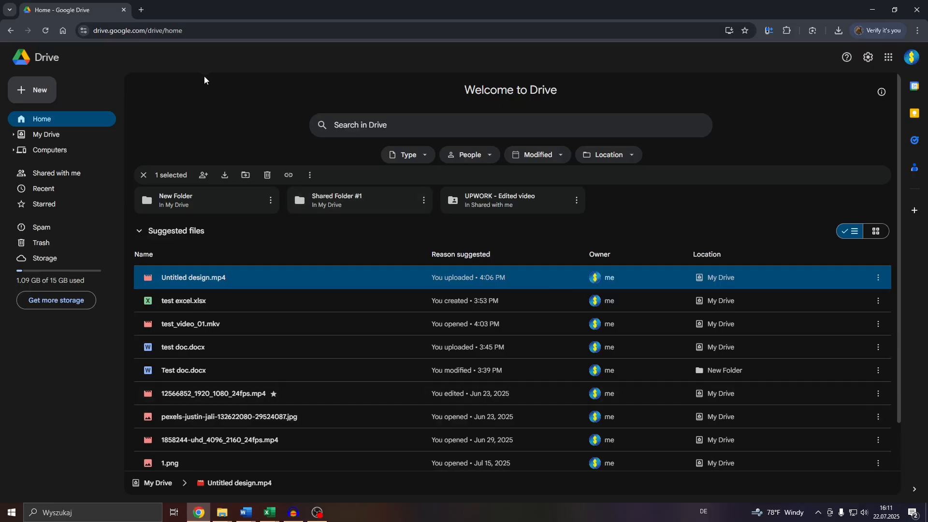
pyautogui.moveTo(254, 251)
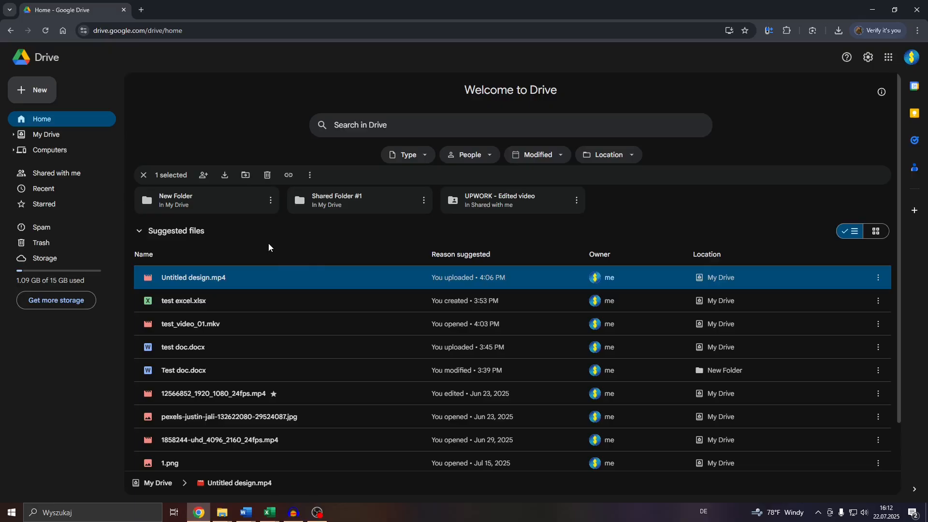
pyautogui.moveTo(281, 247)
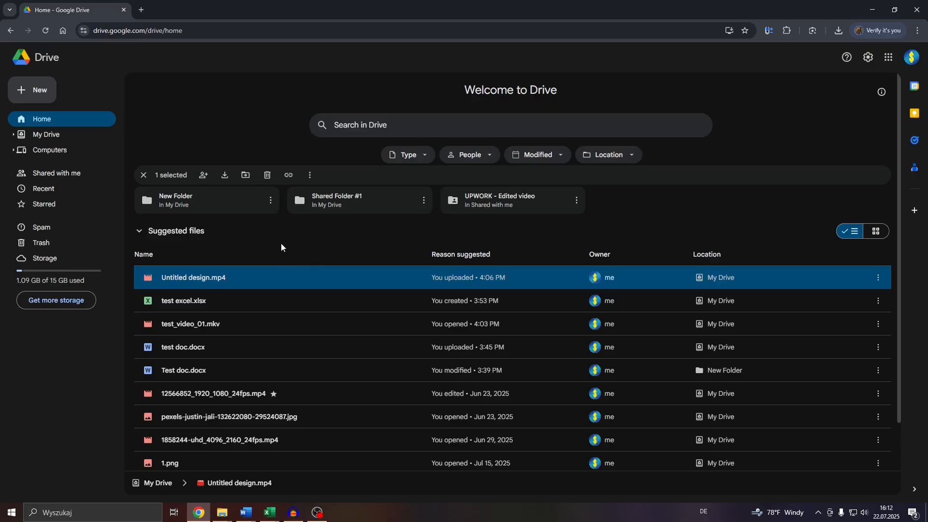
pyautogui.moveTo(224, 262)
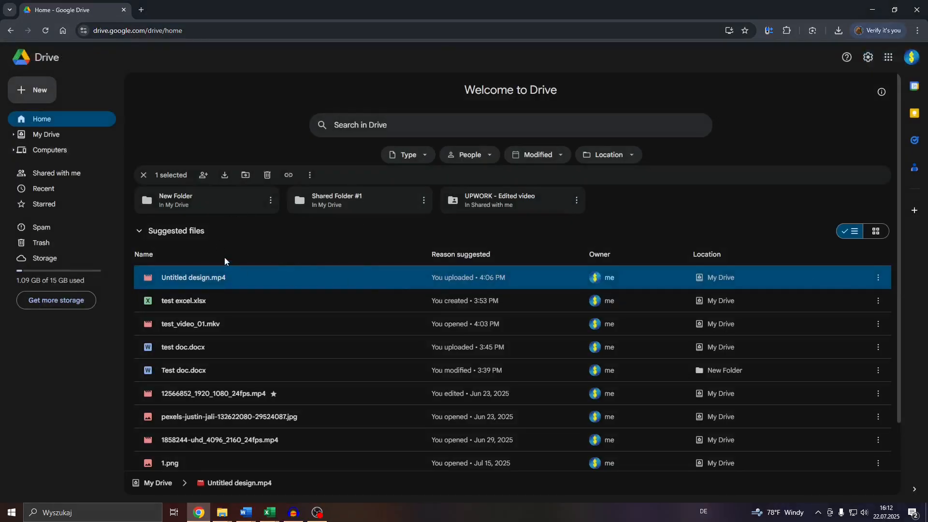
pyautogui.moveTo(289, 246)
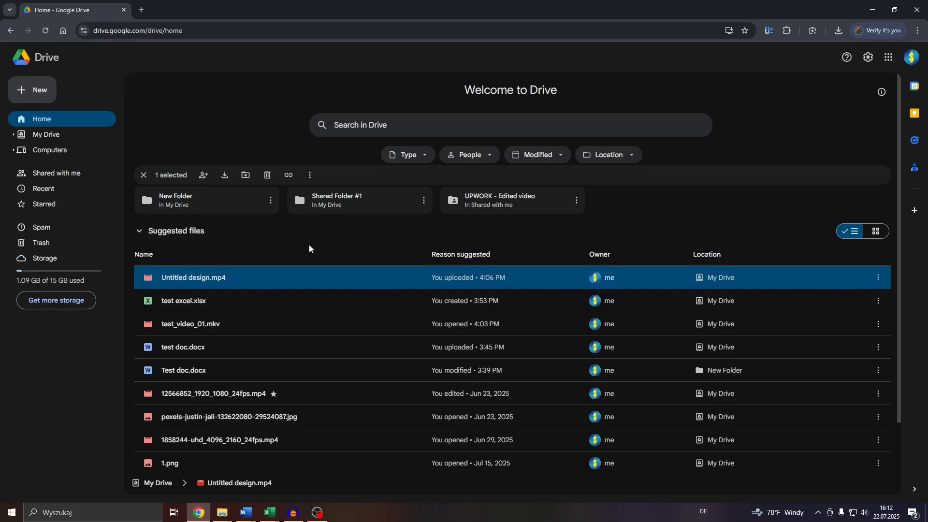
# Clear the selection so Home shows its plain suggested folders and files.
pyautogui.click(184, 120)
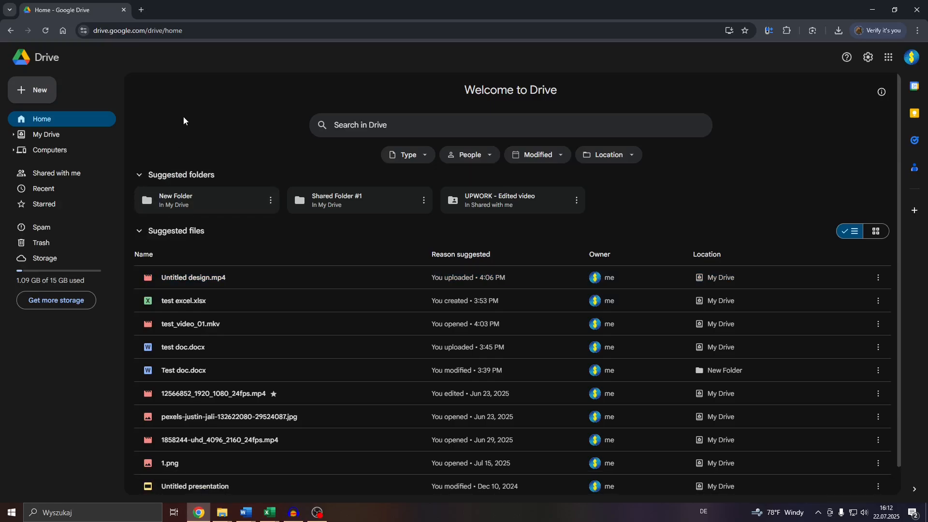
pyautogui.moveTo(315, 246)
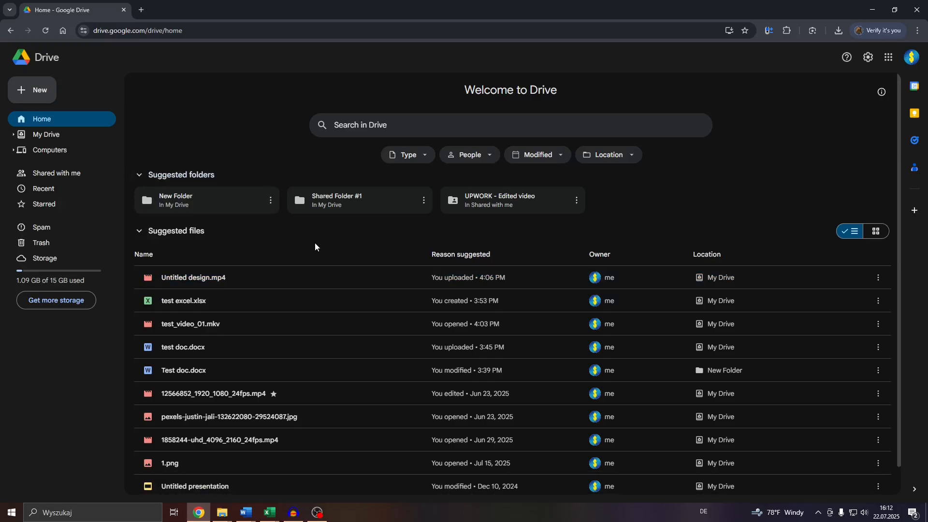